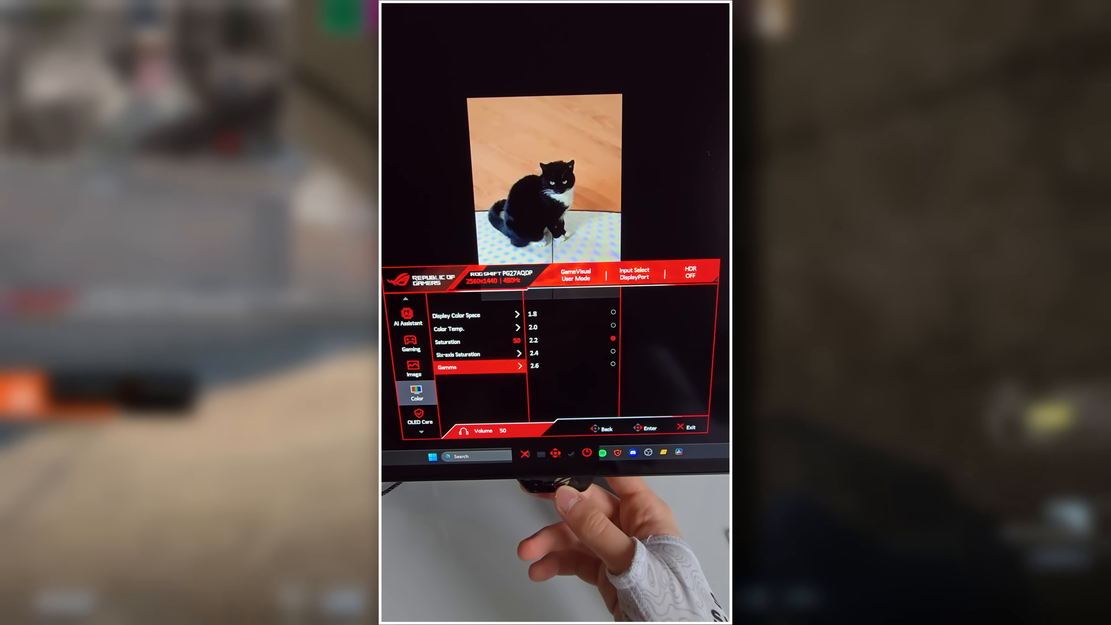
Navigate from Gamma (2.2) past Lighting Effect to System Setup's USB Hub options
left_click(419, 417)
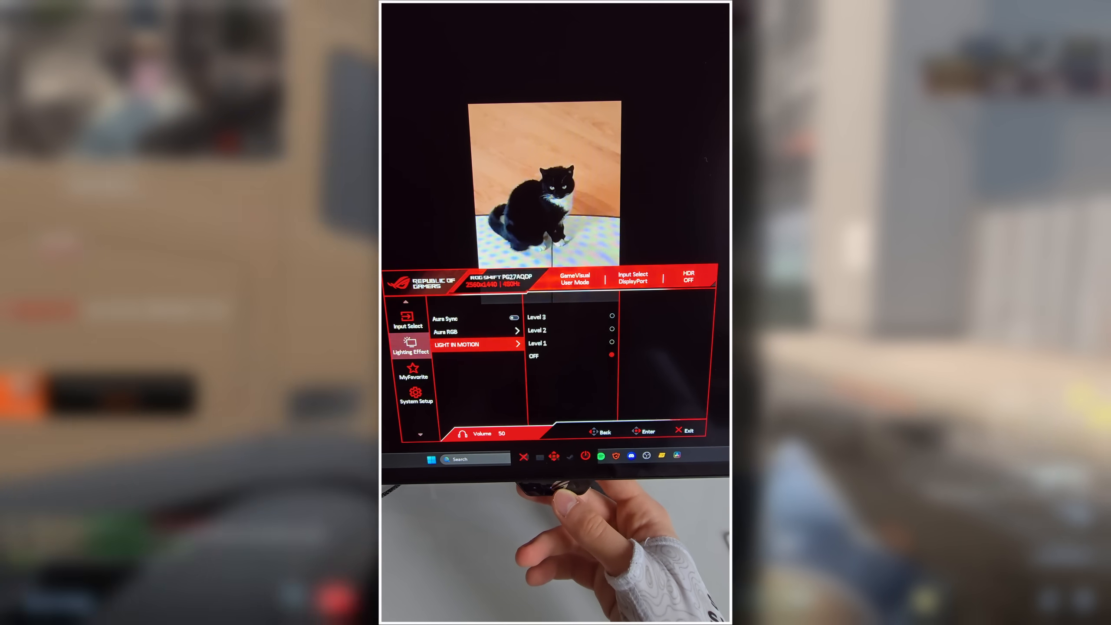
left_click(411, 397)
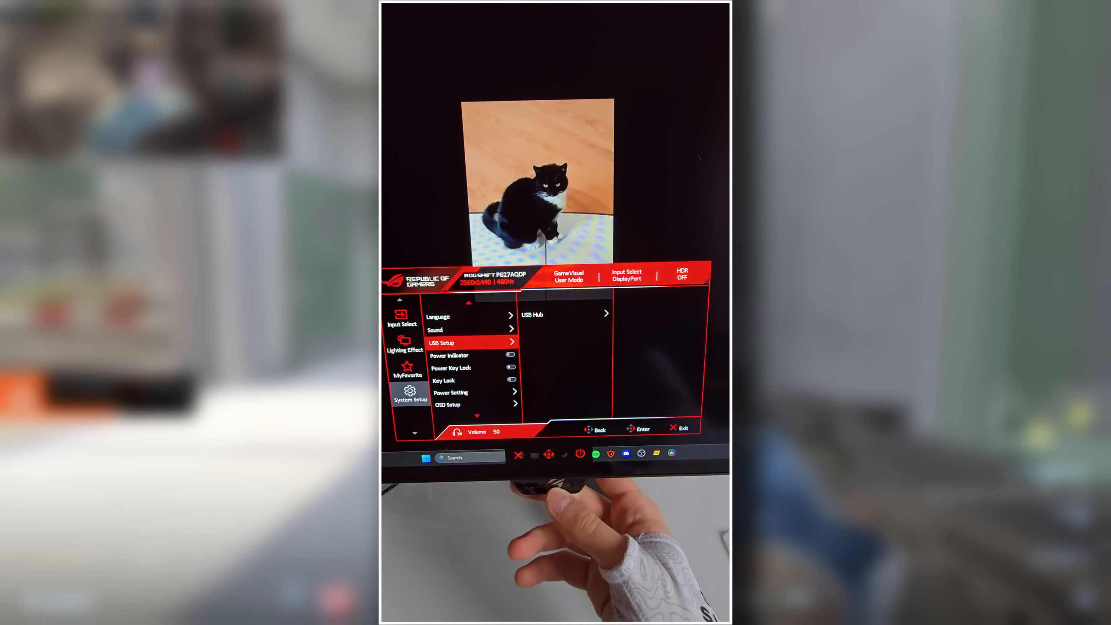